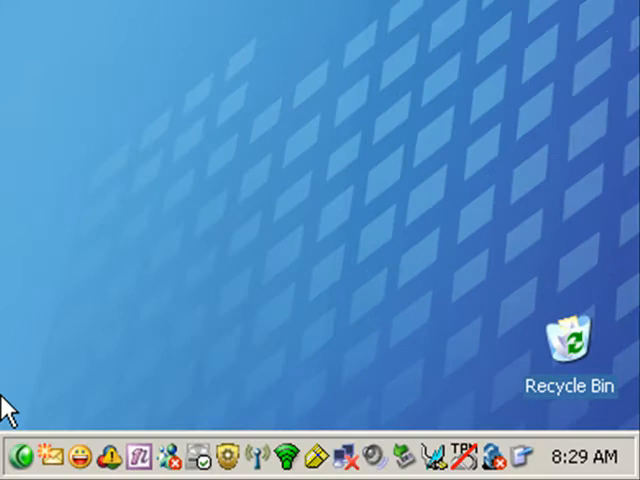
pyautogui.moveTo(138, 398)
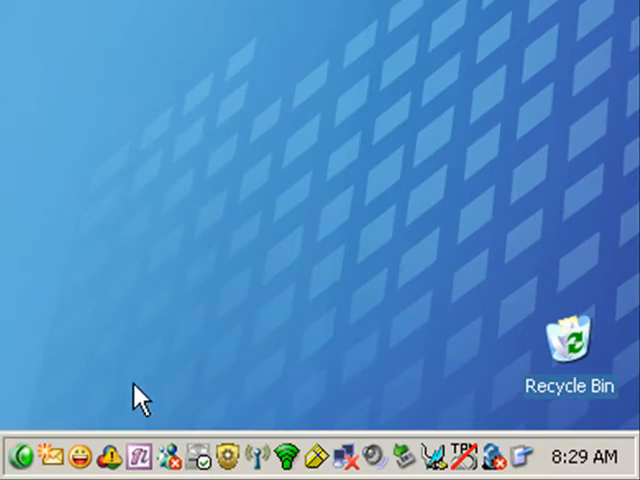
pyautogui.moveTo(448, 398)
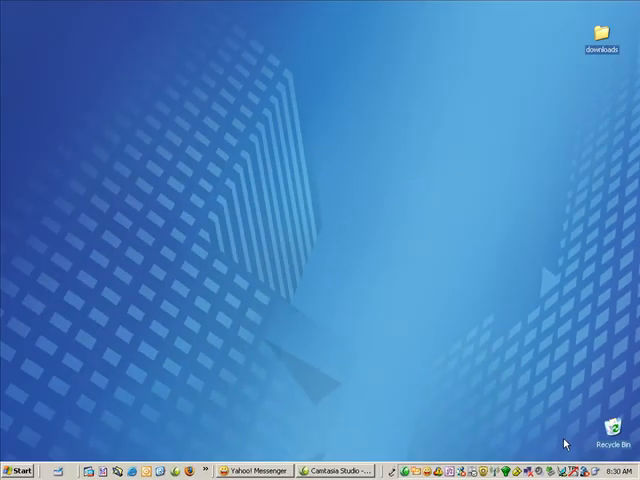
pyautogui.moveTo(28, 466)
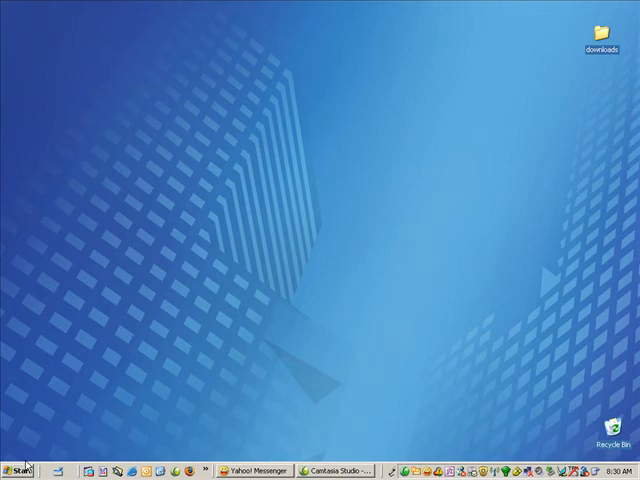
# Launch the System Configuration Utility by running msconfig from the Start menu's Run box
pyautogui.click(20, 470)
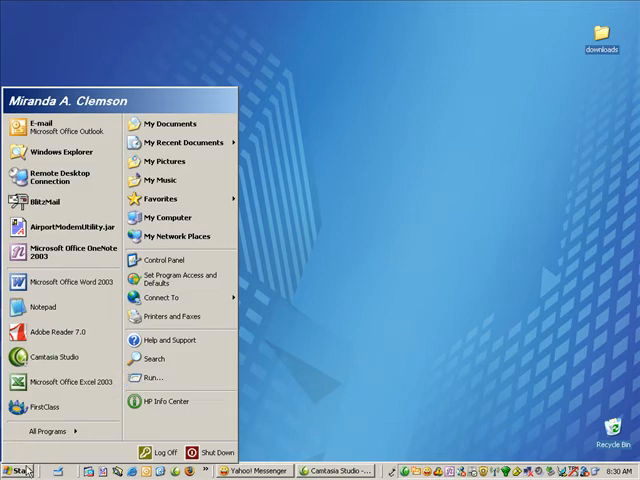
pyautogui.click(156, 376)
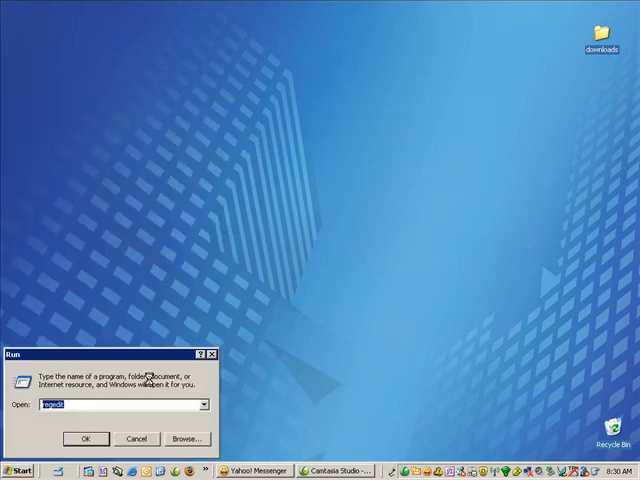
pyautogui.write('ms')
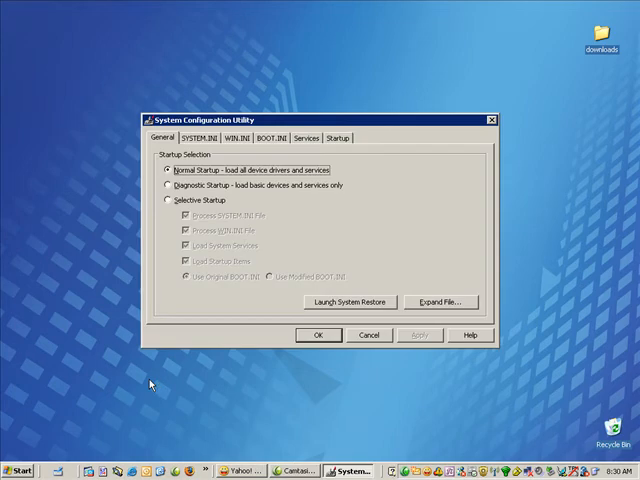
pyautogui.moveTo(350, 140)
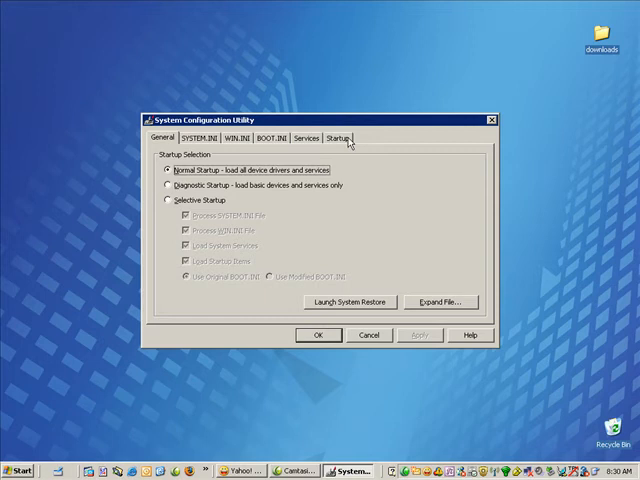
# Show the Startup list of programs that launch with Windows
pyautogui.click(338, 128)
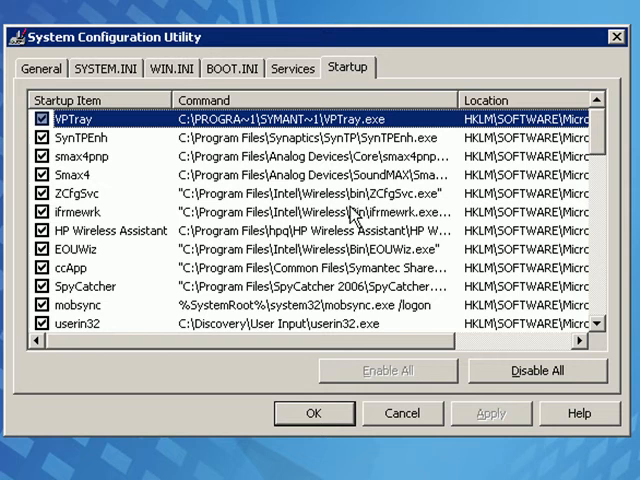
pyautogui.moveTo(216, 336)
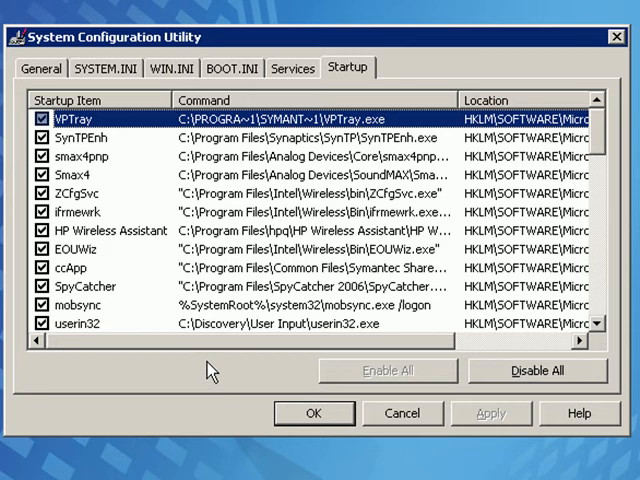
pyautogui.moveTo(230, 376)
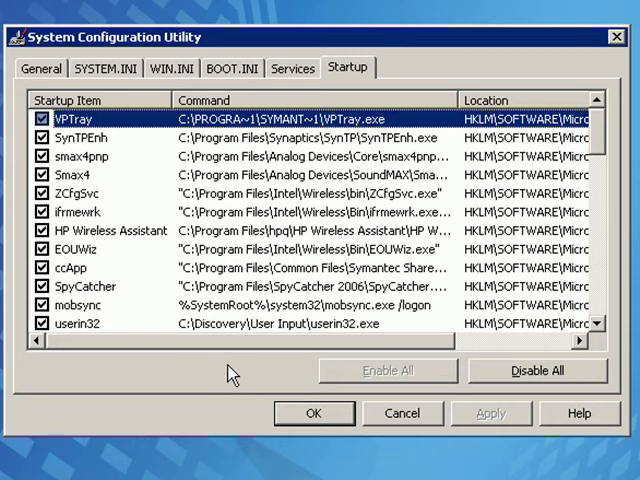
pyautogui.moveTo(384, 372)
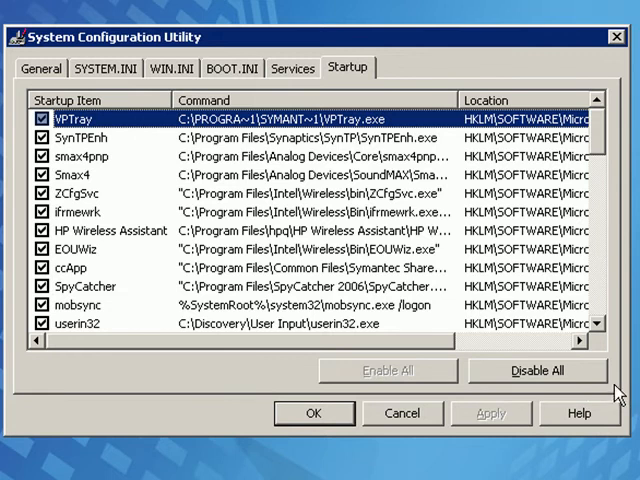
pyautogui.click(536, 372)
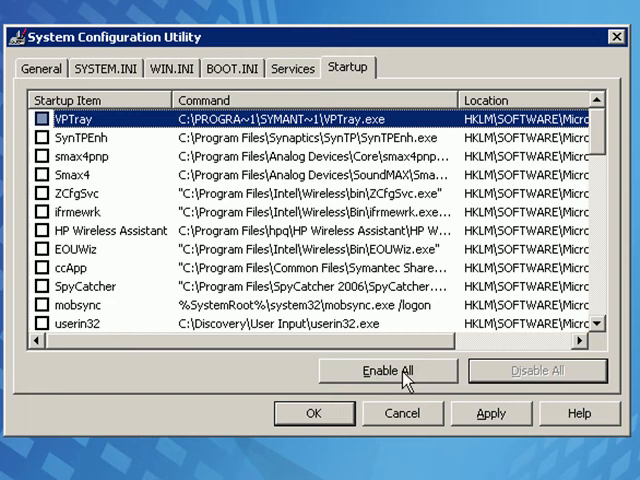
pyautogui.click(388, 372)
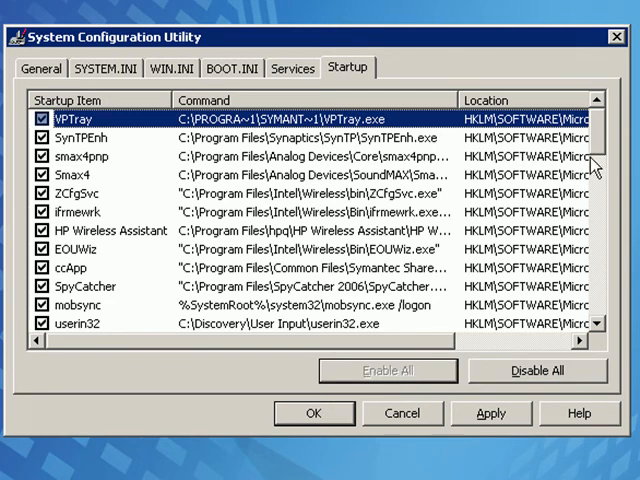
pyautogui.scroll(-3)
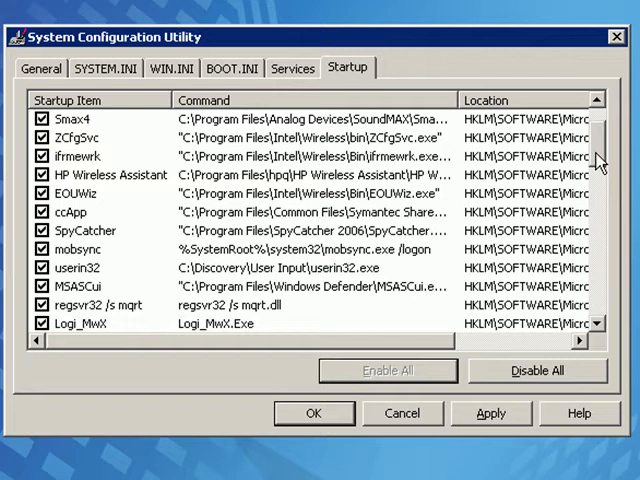
pyautogui.scroll(-3)
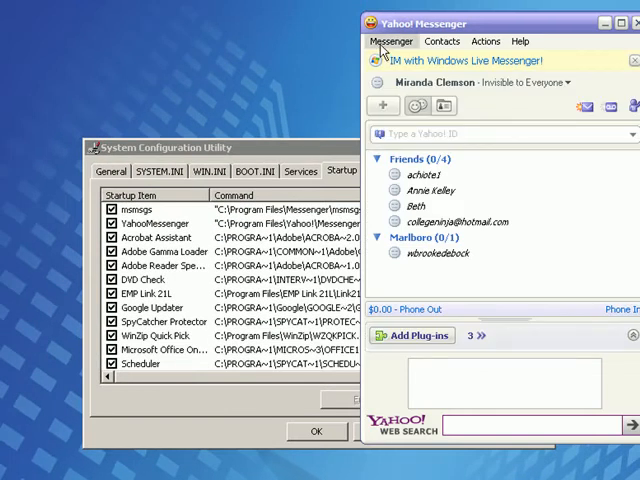
# In Yahoo Messenger's General preferences, turn off automatic start with Windows
pyautogui.click(392, 40)
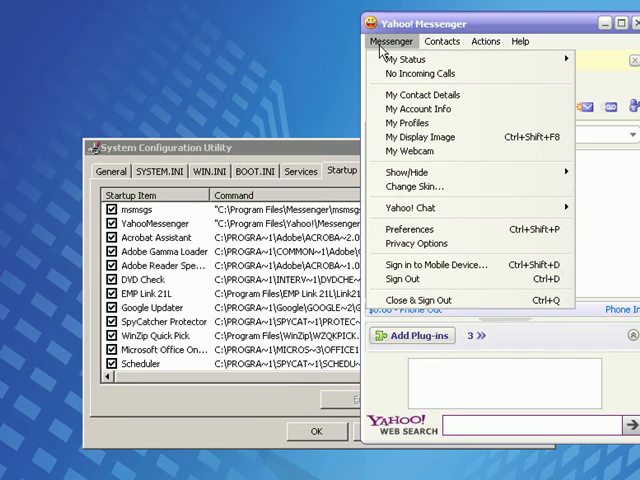
pyautogui.moveTo(416, 228)
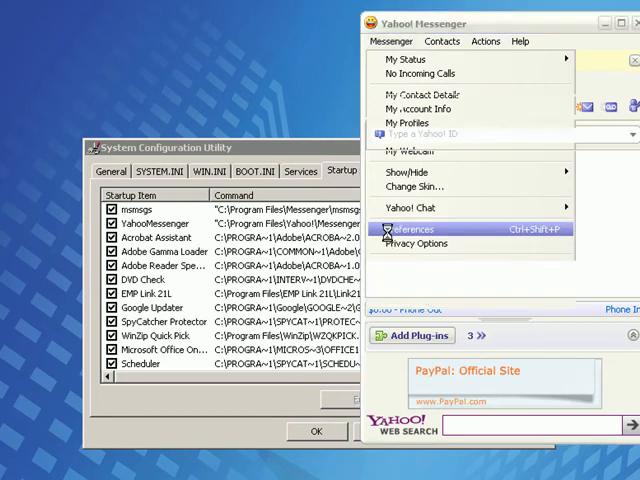
pyautogui.click(404, 230)
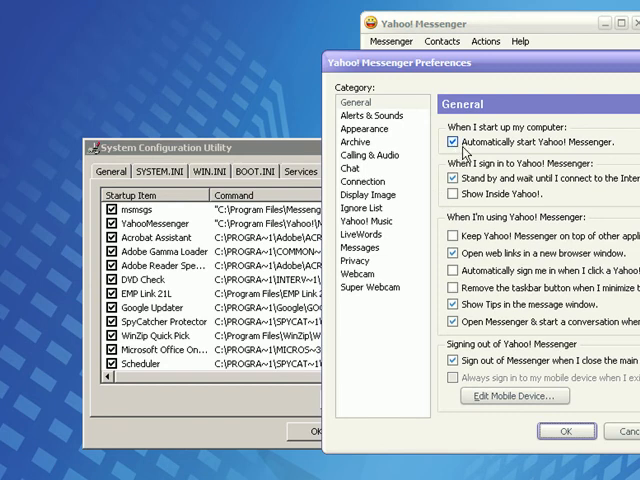
pyautogui.moveTo(460, 152)
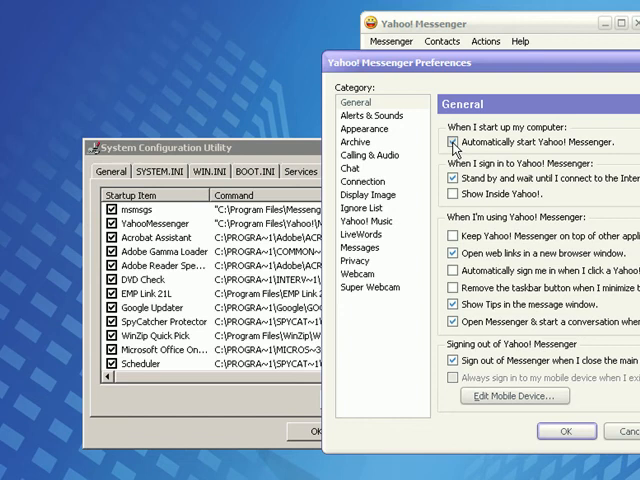
pyautogui.click(450, 144)
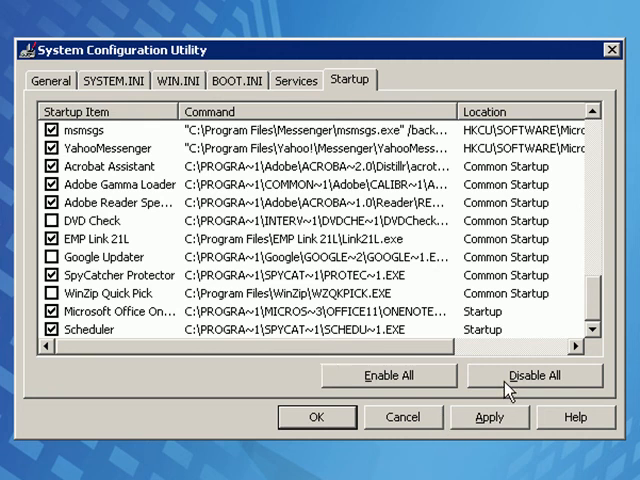
pyautogui.moveTo(140, 190)
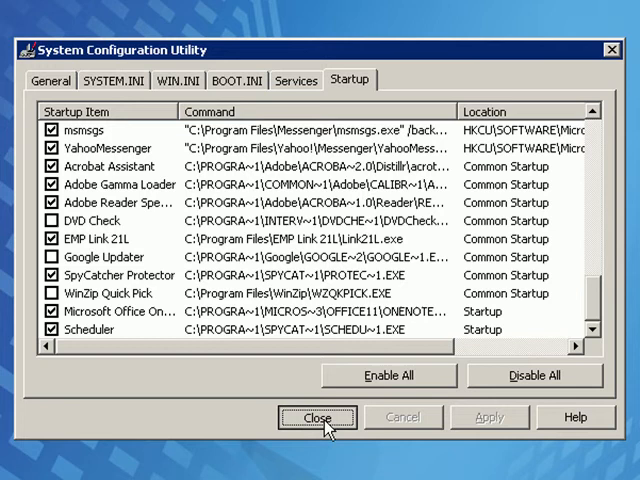
# Close the utility, keeping the unneeded startup items unchecked and applied
pyautogui.click(318, 412)
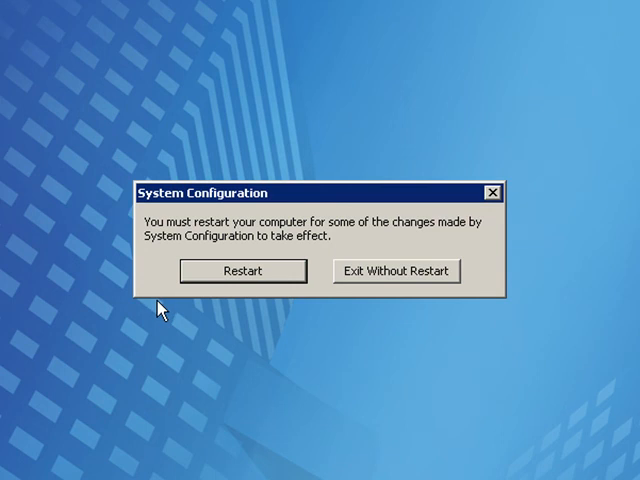
# Restart the computer so the startup changes take effect
pyautogui.click(396, 272)
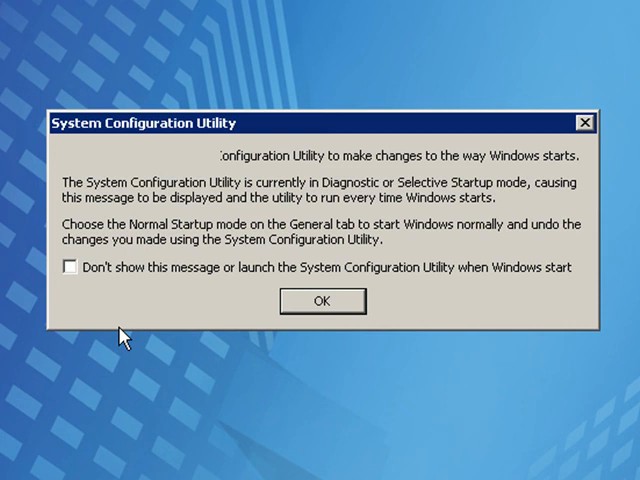
# Suppress the Selective Startup notice on future Windows starts
pyautogui.click(70, 268)
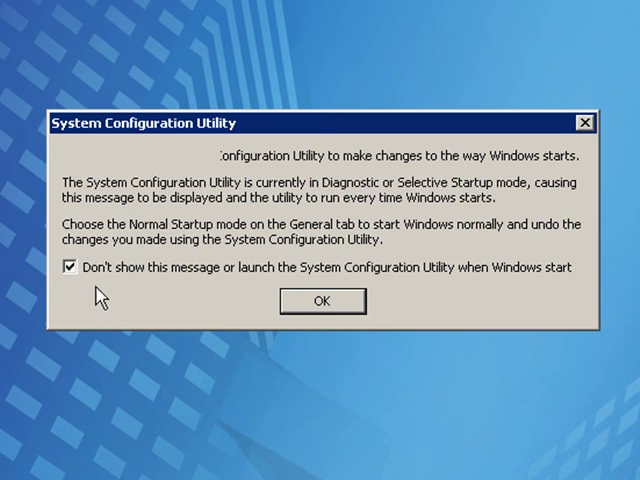
pyautogui.moveTo(224, 292)
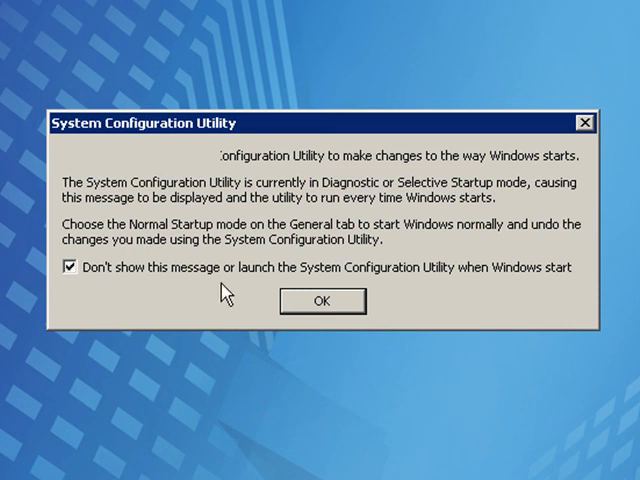